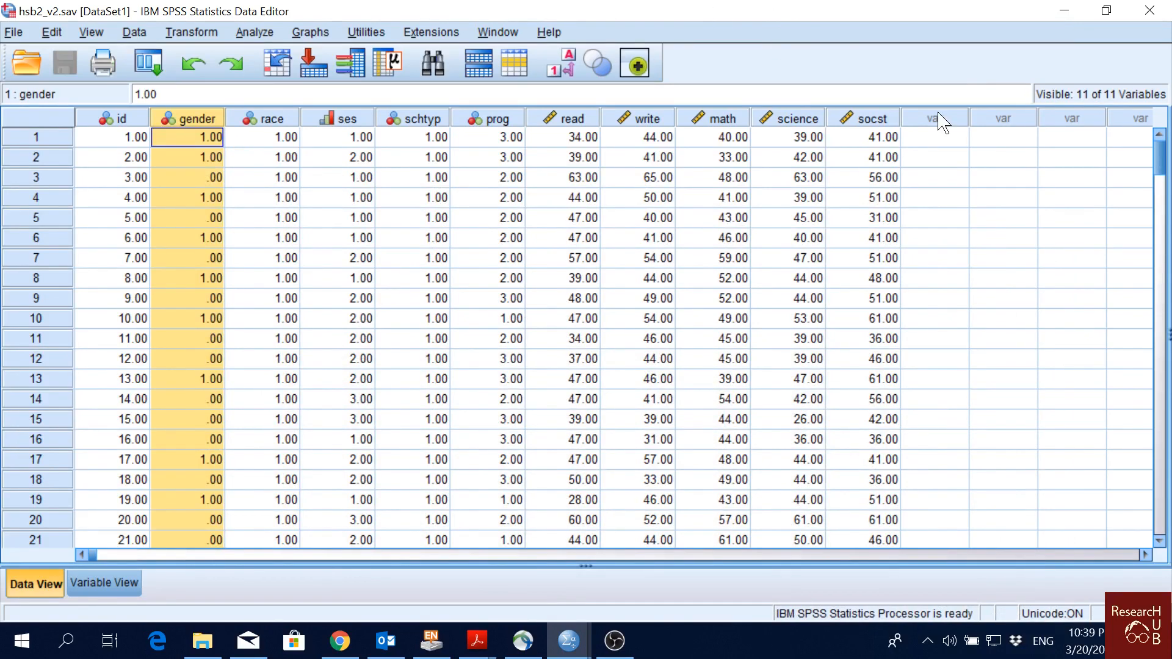
mouse_move(460, 15)
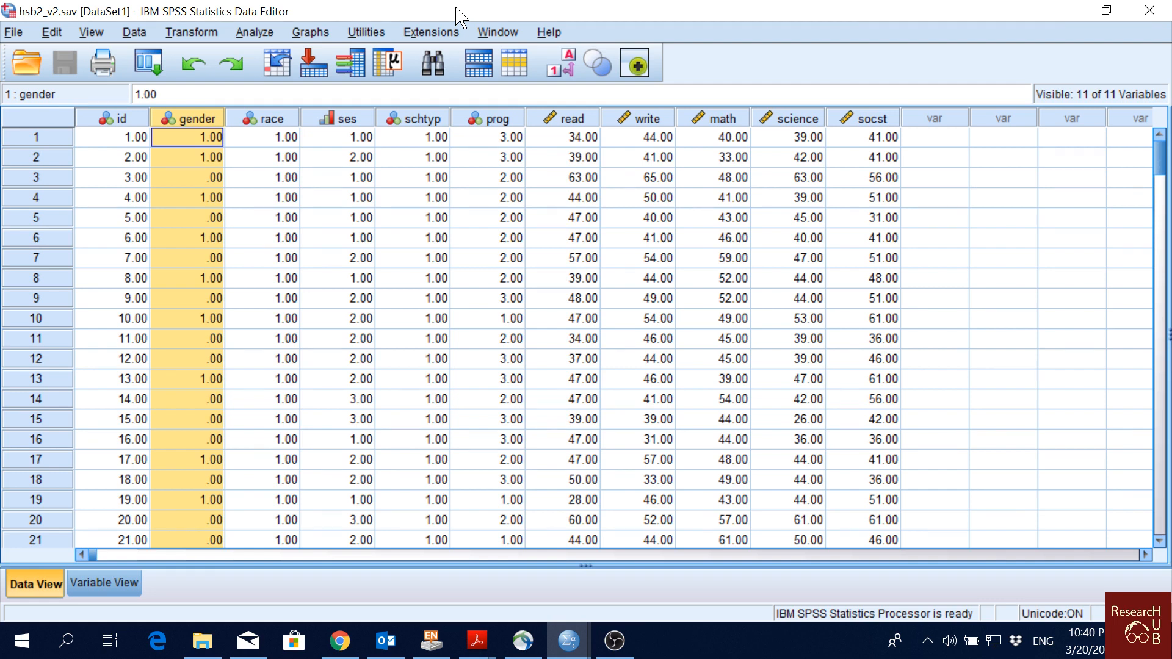
mouse_move(257, 43)
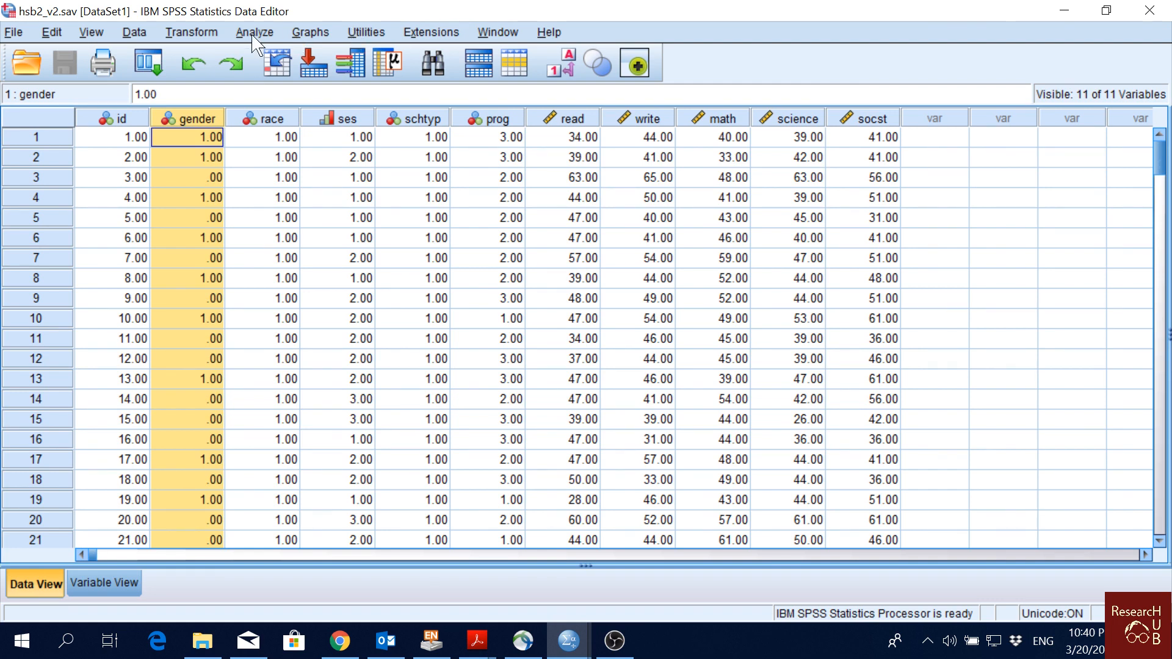
Start a bivariate Pearson two-tailed correlation with read and write as the variables.
left_click(254, 32)
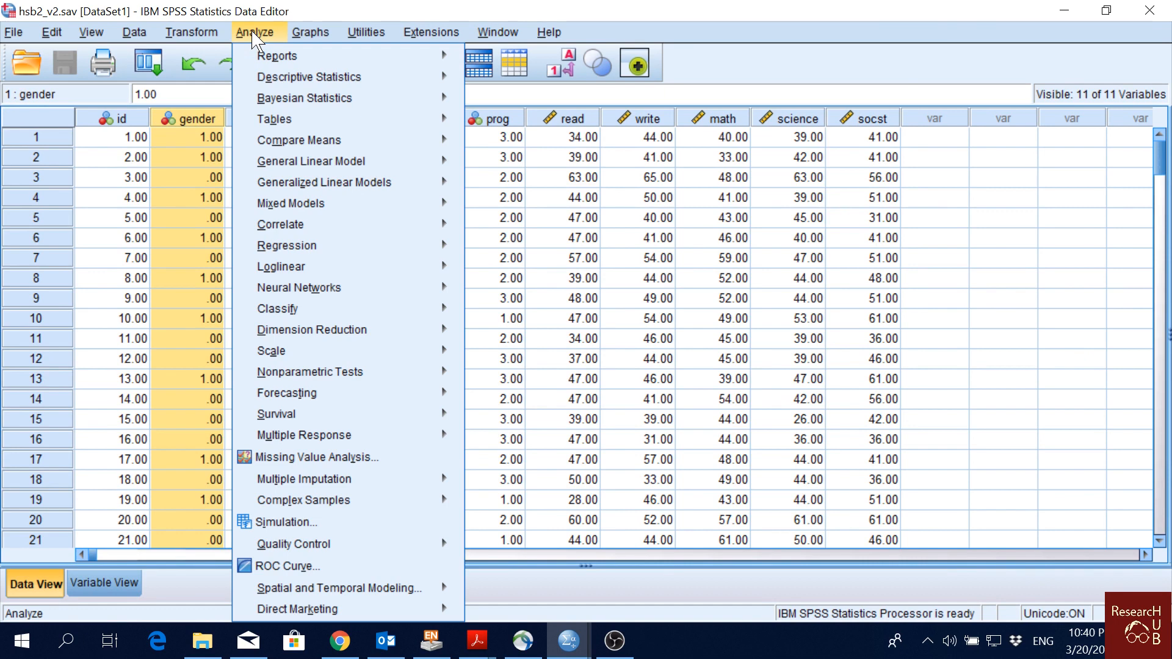
mouse_move(281, 225)
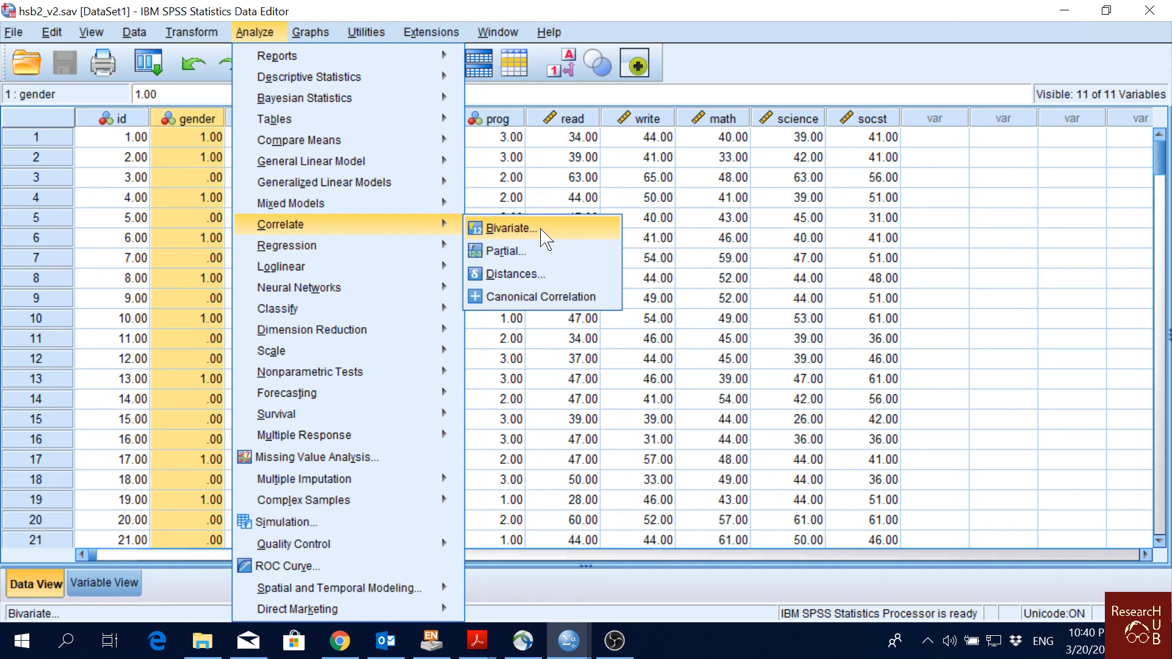
left_click(511, 228)
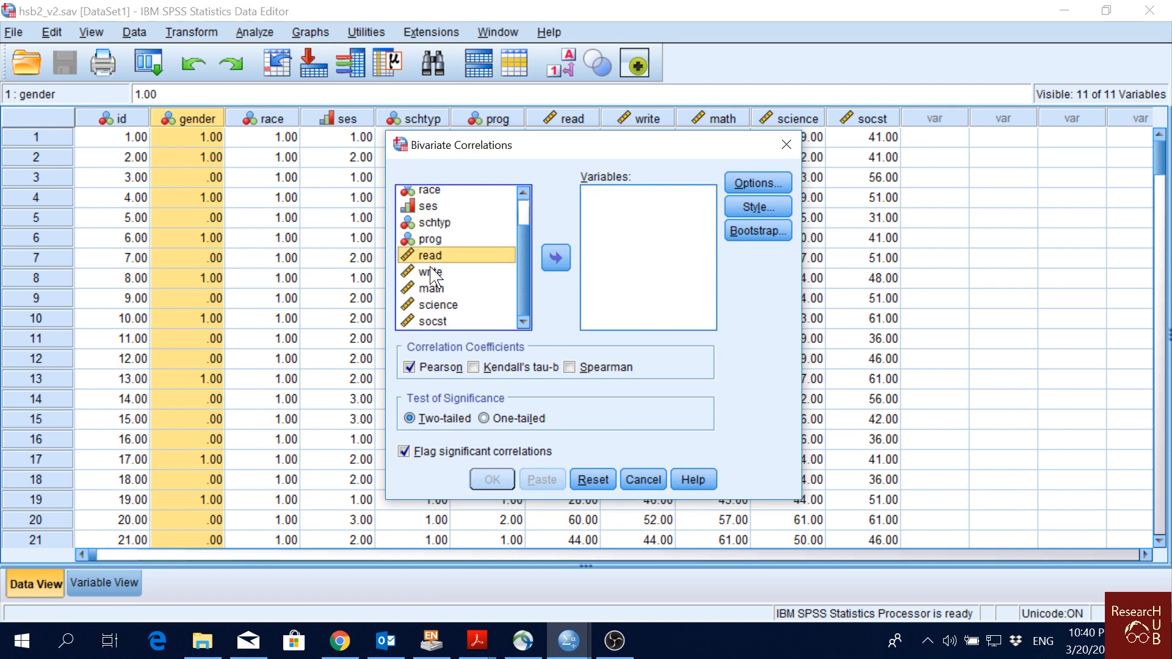
left_click(555, 258)
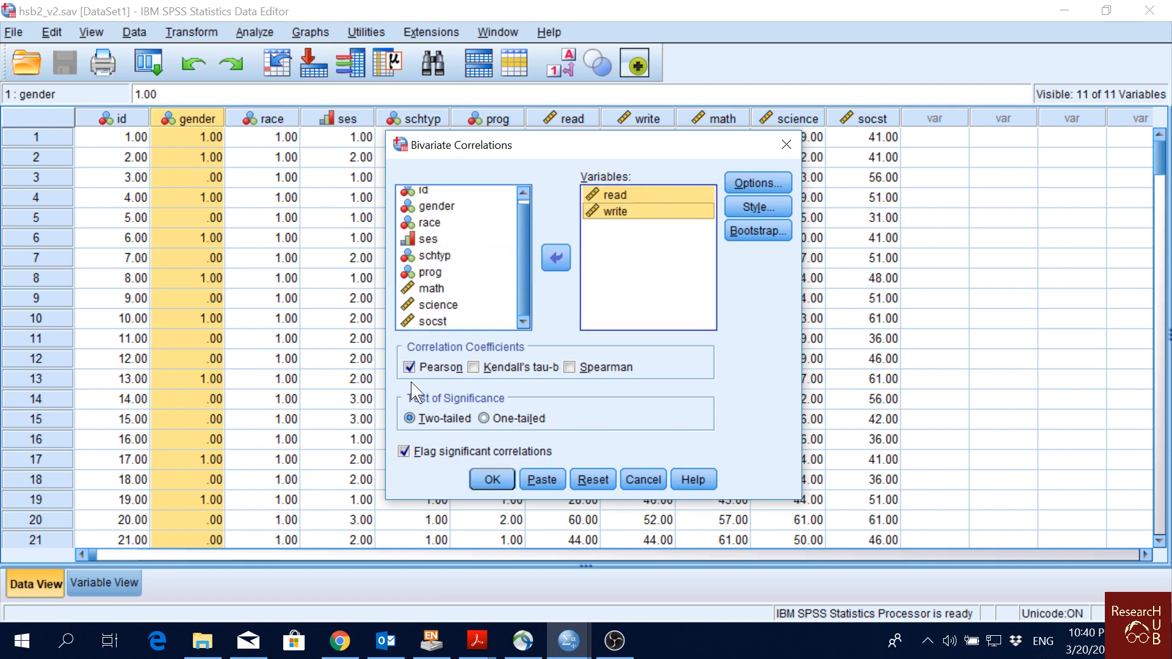
mouse_move(468, 415)
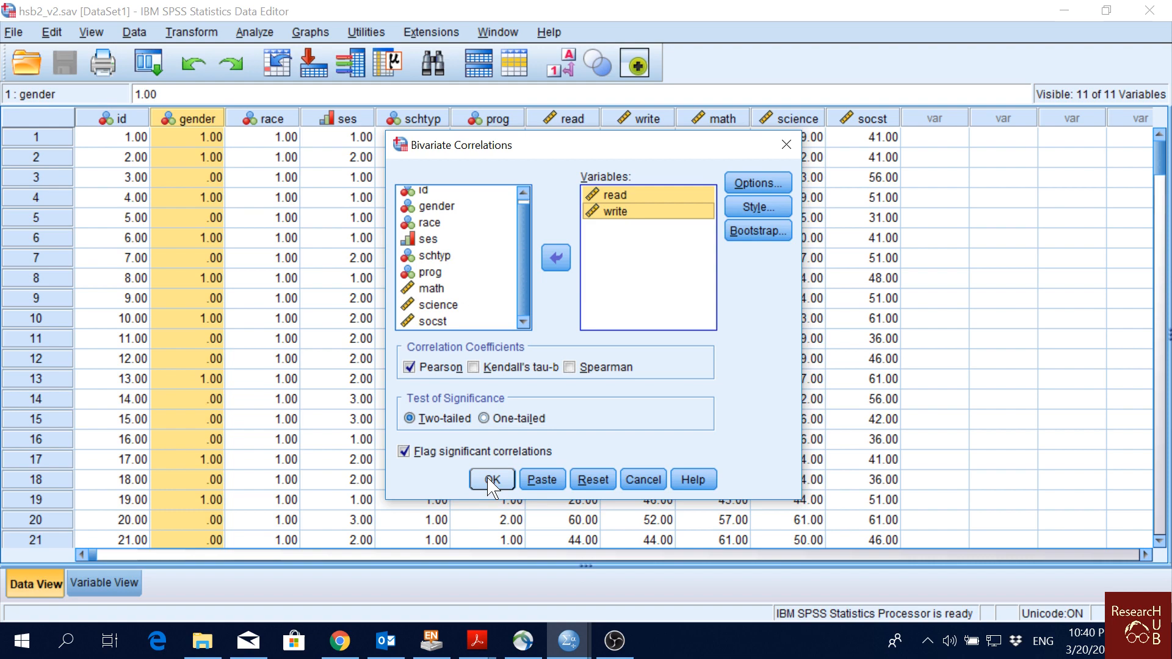
Run the correlation, yielding read–write at .597, significance .000, N 200.
left_click(490, 479)
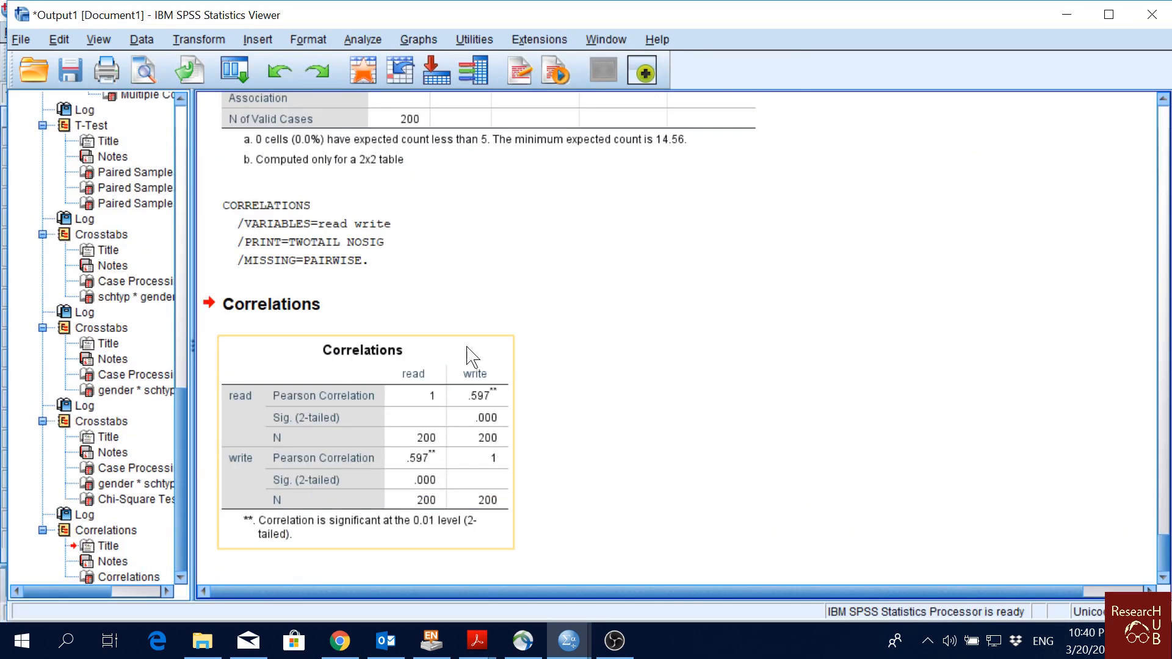
mouse_move(485, 417)
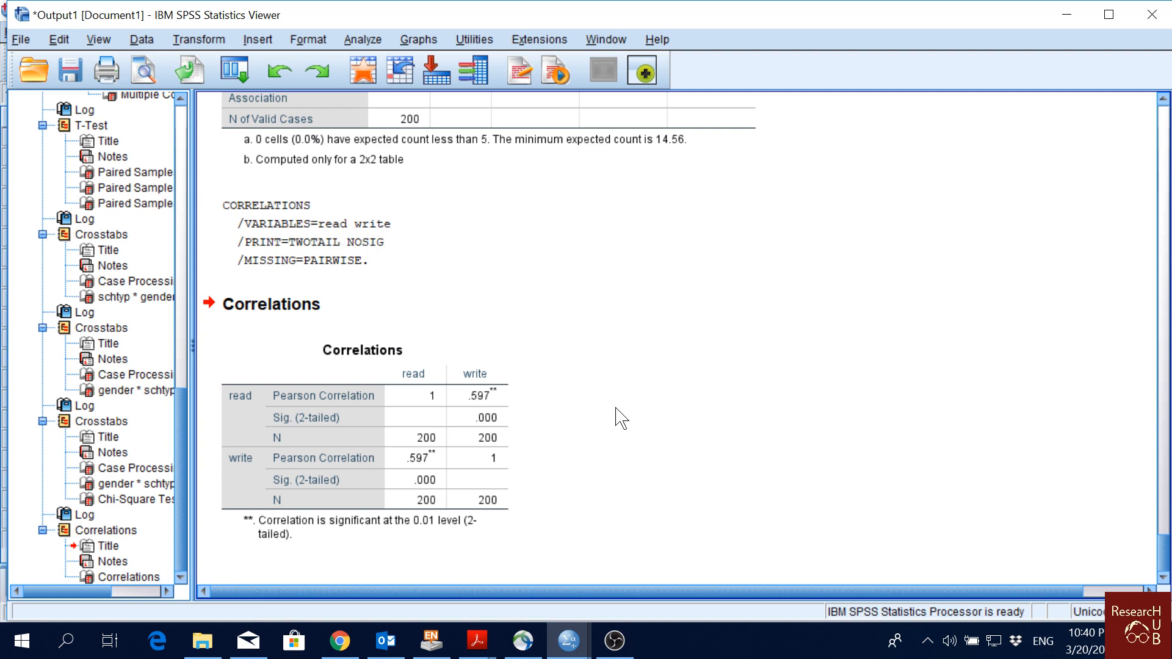
left_click(468, 414)
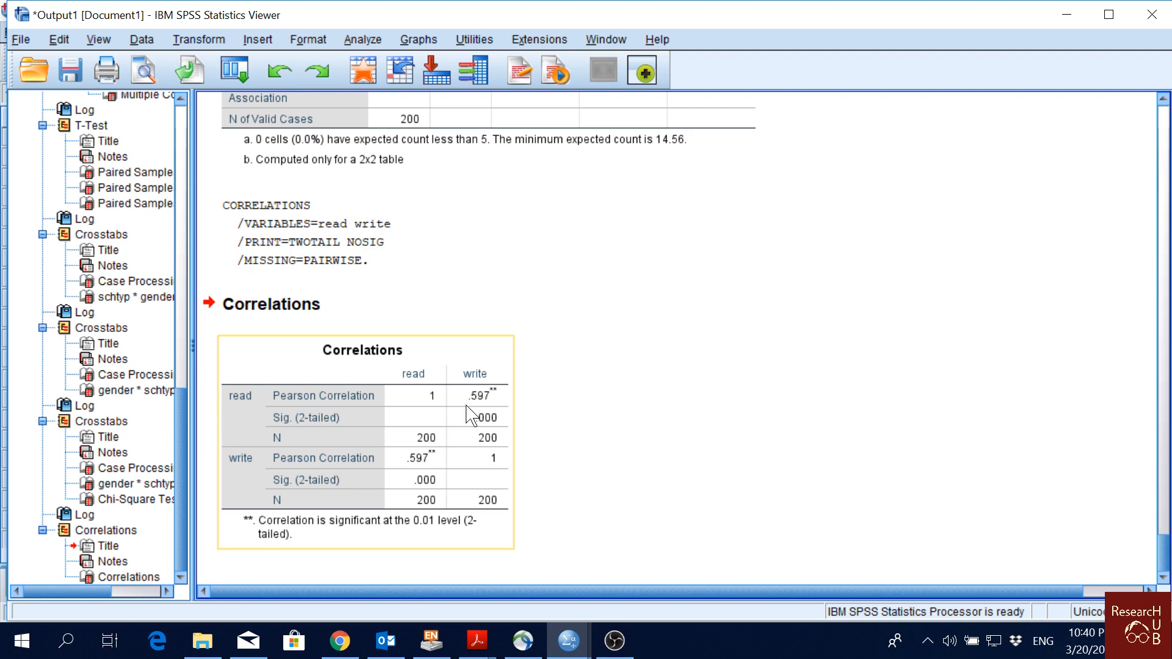
mouse_move(485, 400)
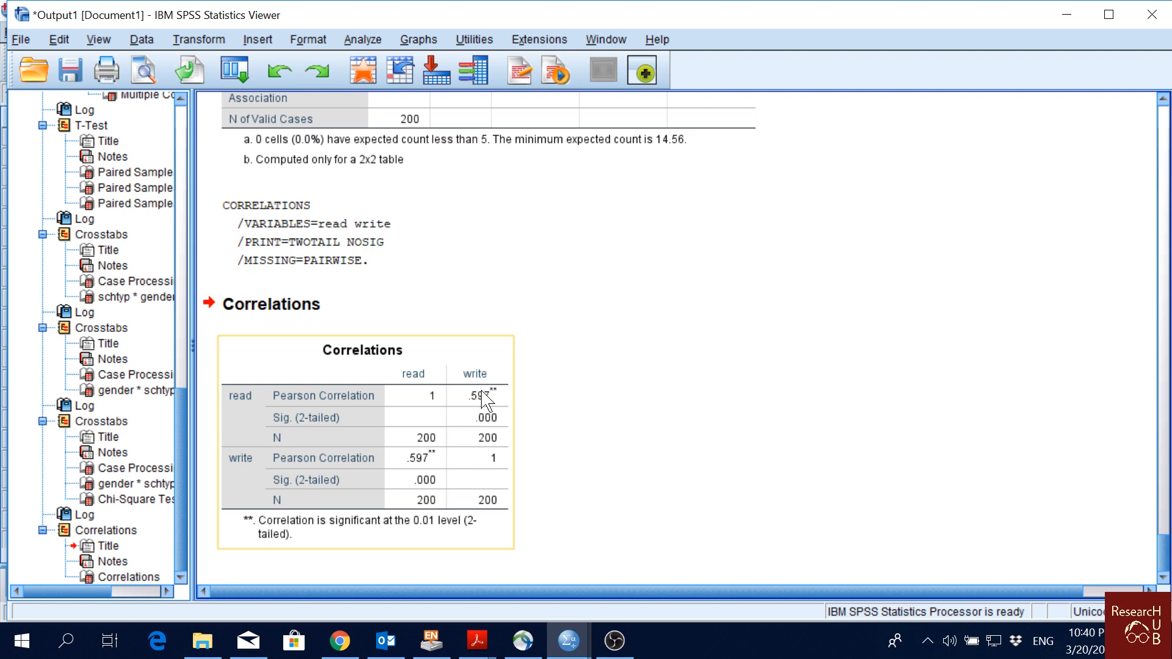
mouse_move(494, 404)
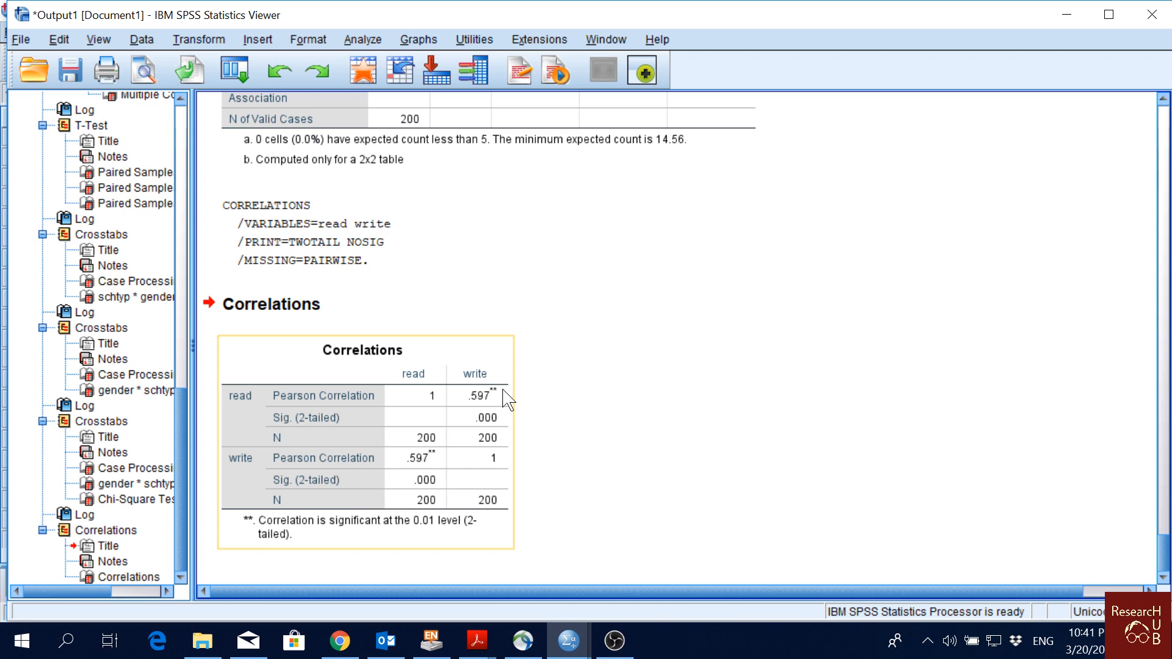
mouse_move(492, 417)
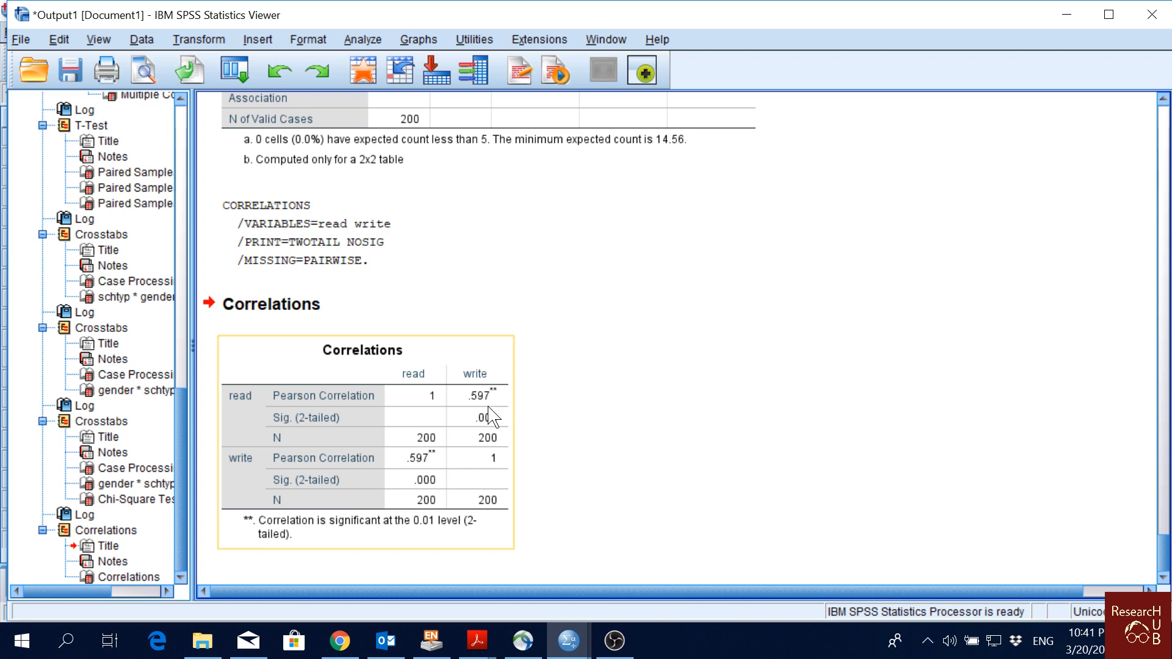
left_click(531, 395)
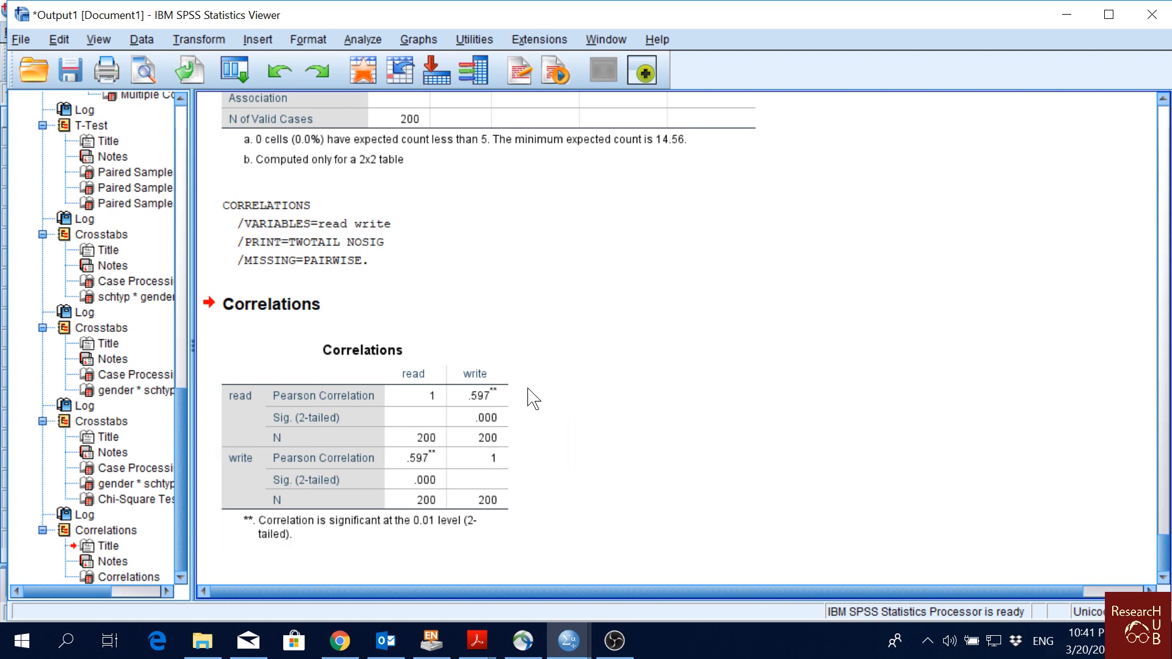
mouse_move(345, 62)
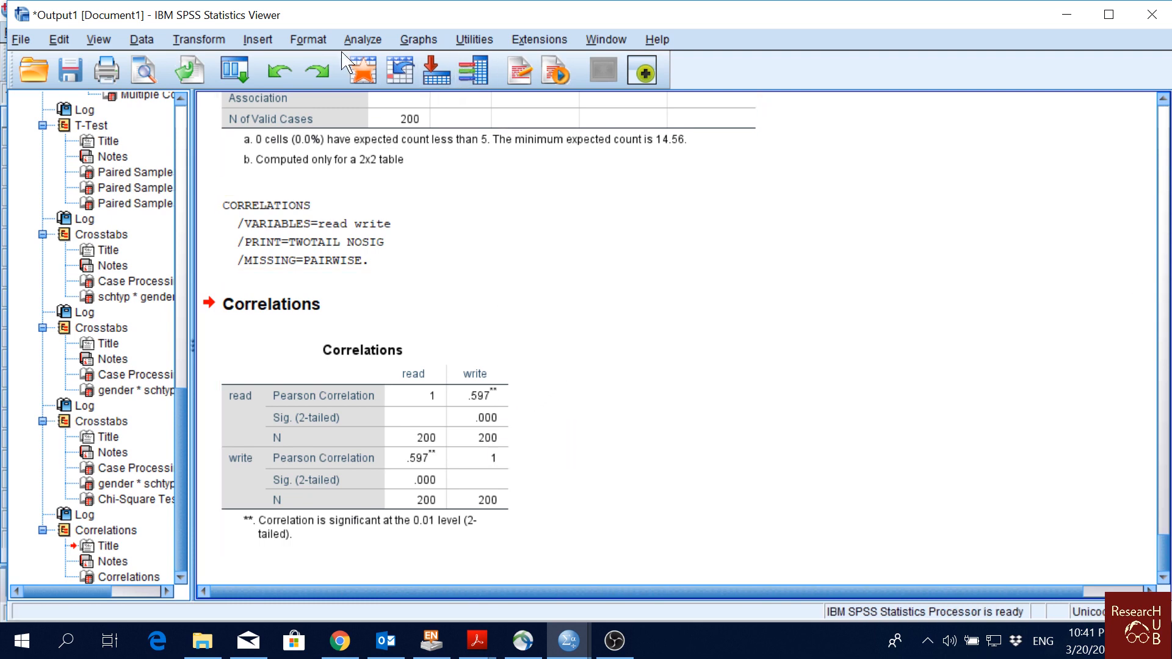
Add math, science and socst and rerun for a five-variable correlation matrix.
left_click(363, 40)
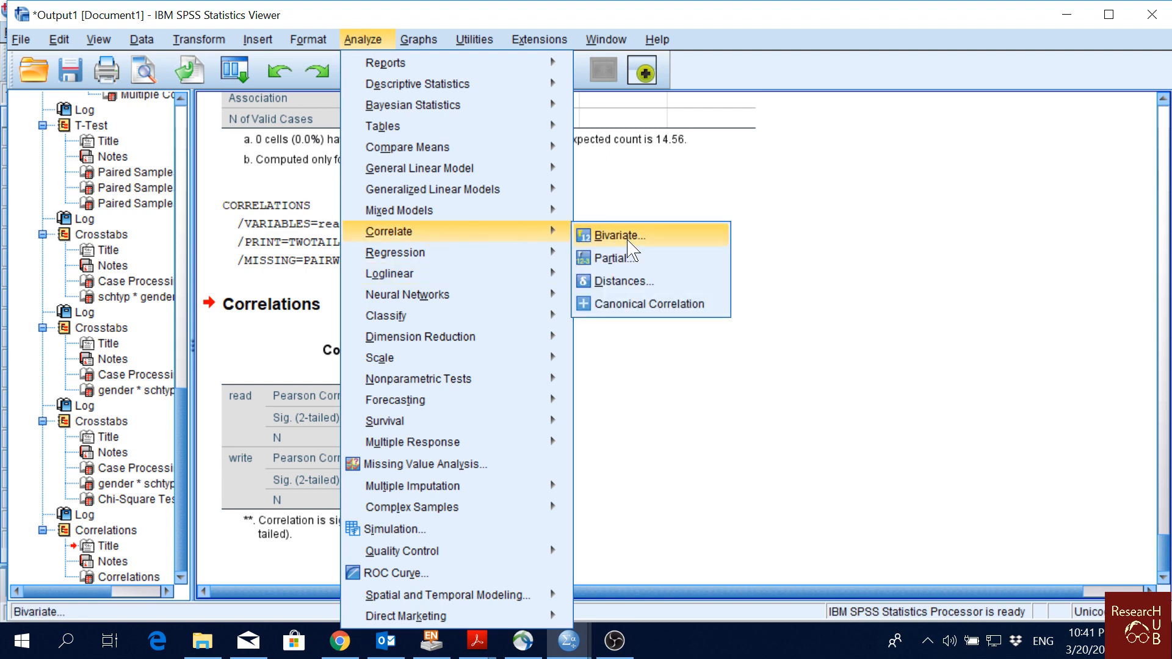
left_click(619, 235)
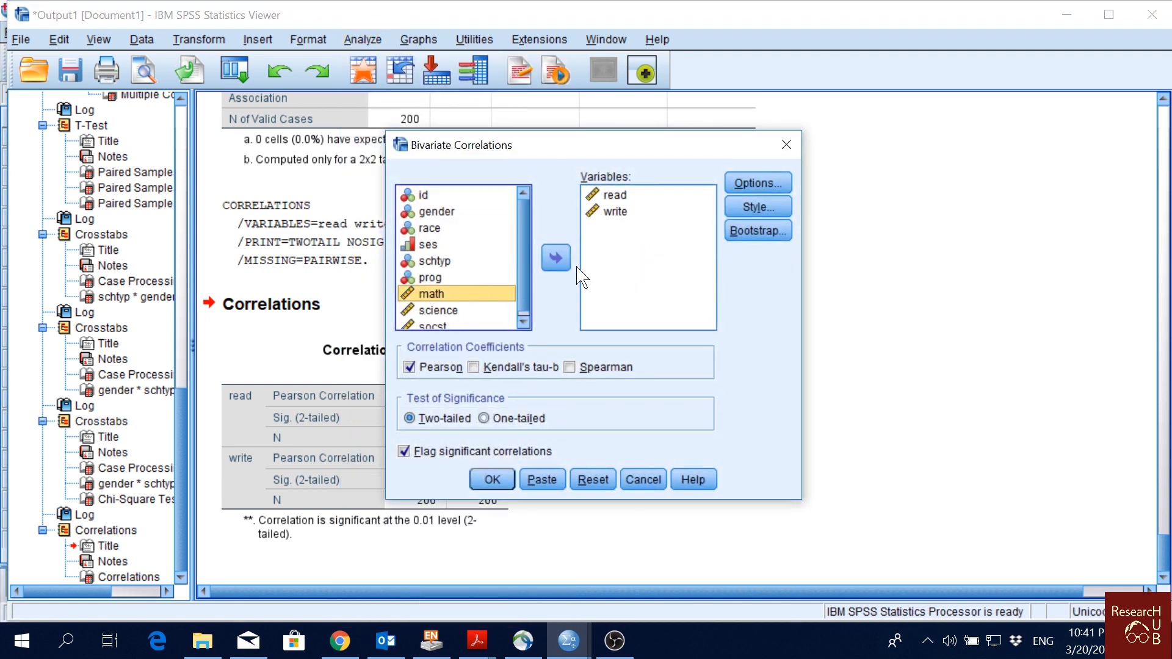
left_click(557, 257)
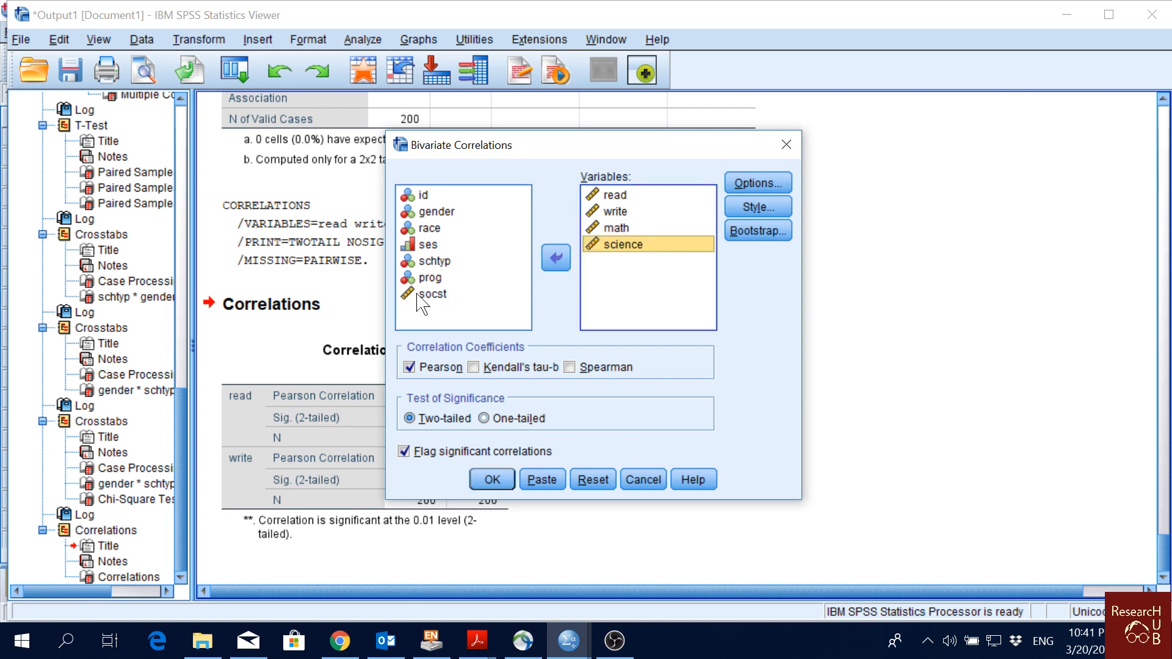
left_click(557, 257)
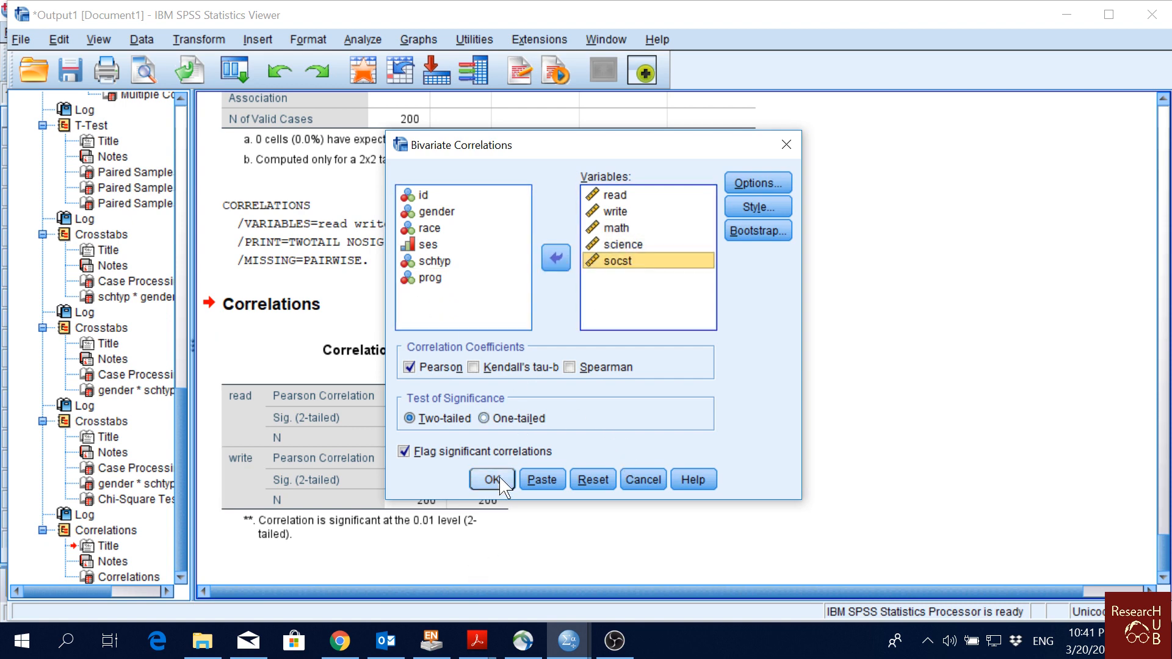
left_click(490, 479)
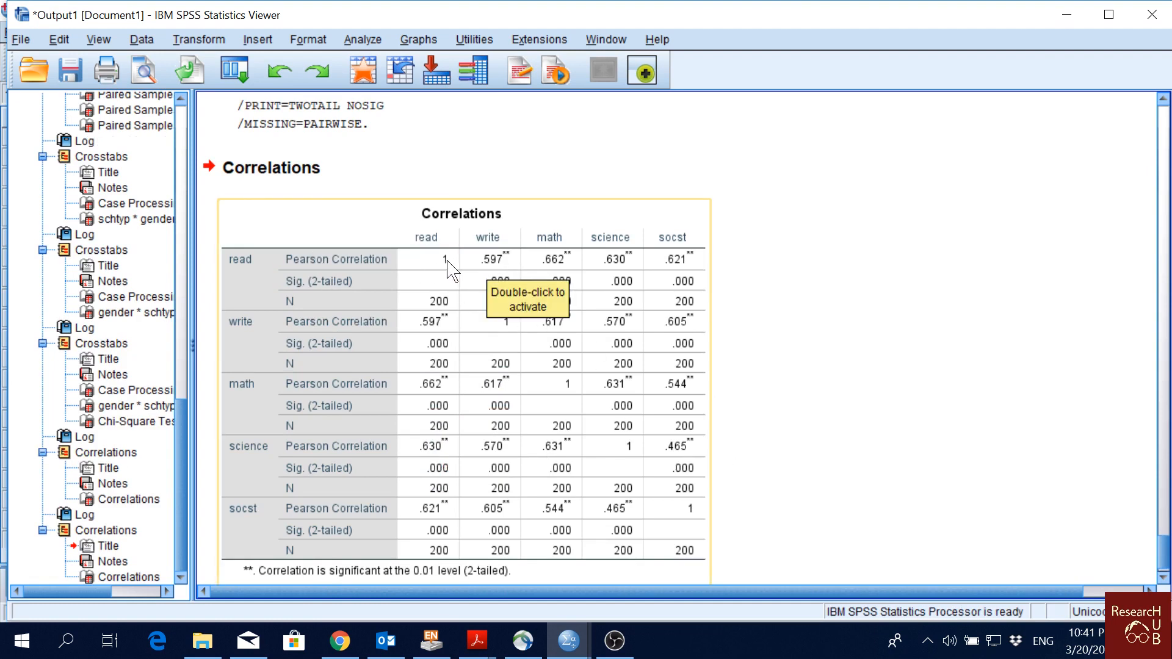
mouse_move(546, 342)
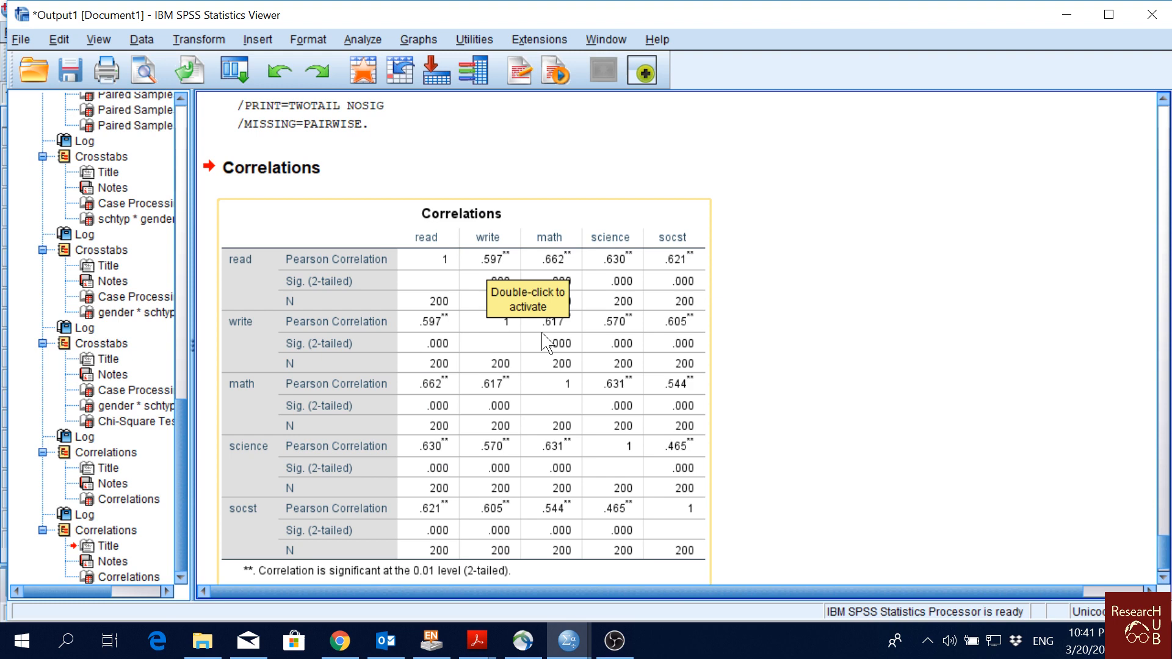
mouse_move(548, 340)
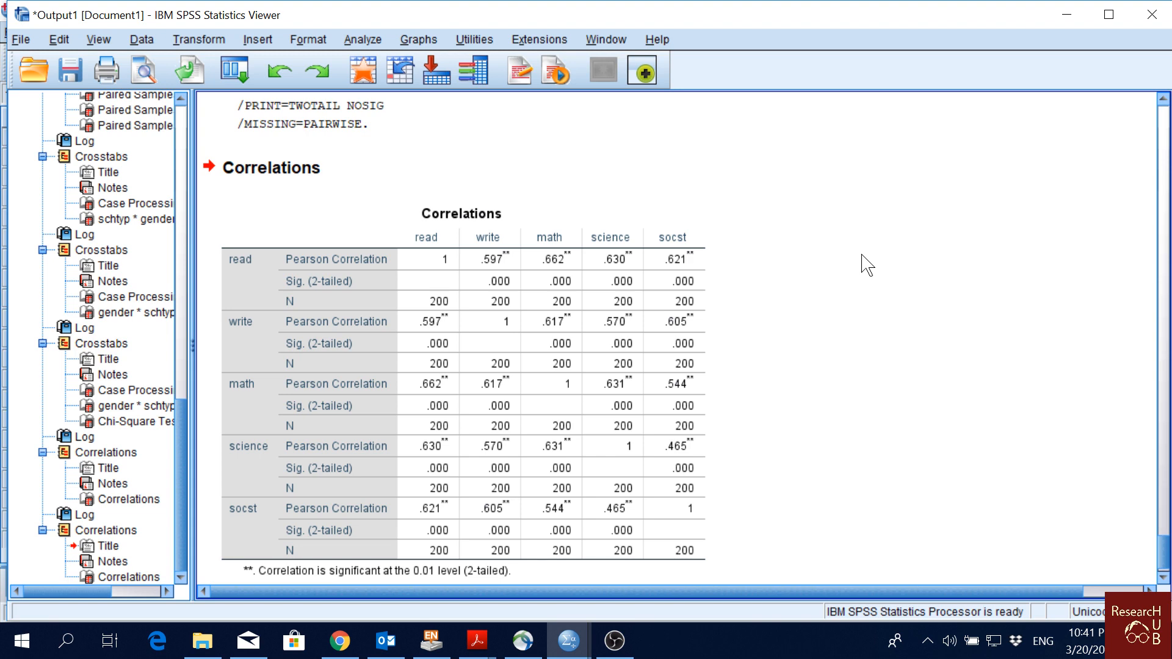
mouse_move(854, 259)
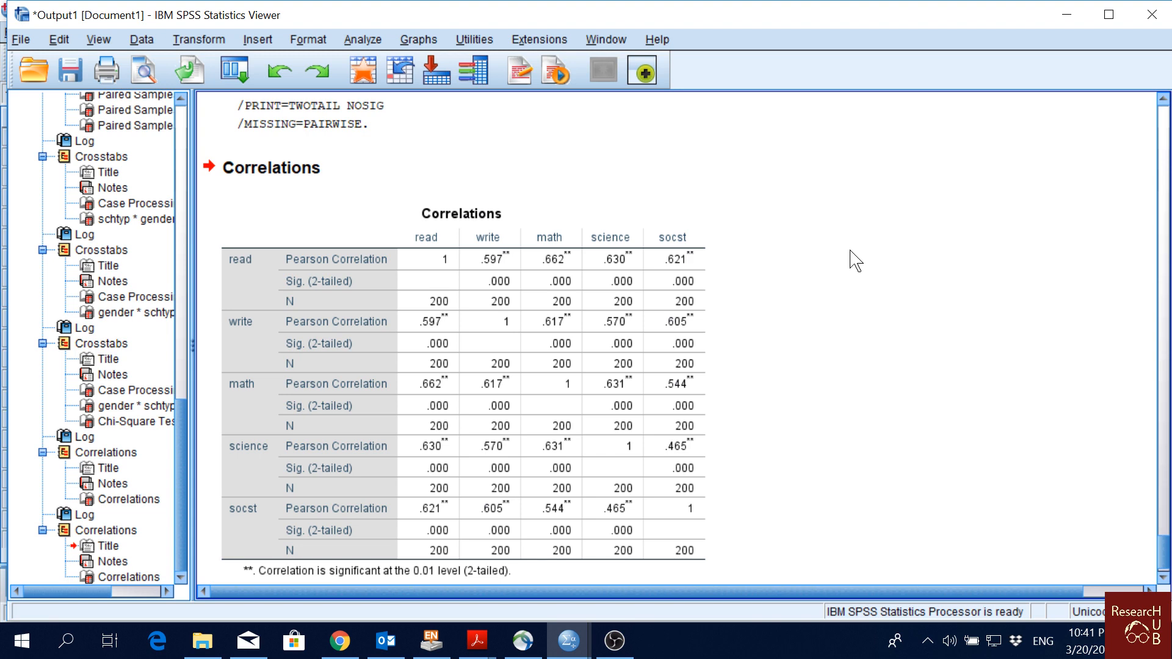
left_click(444, 269)
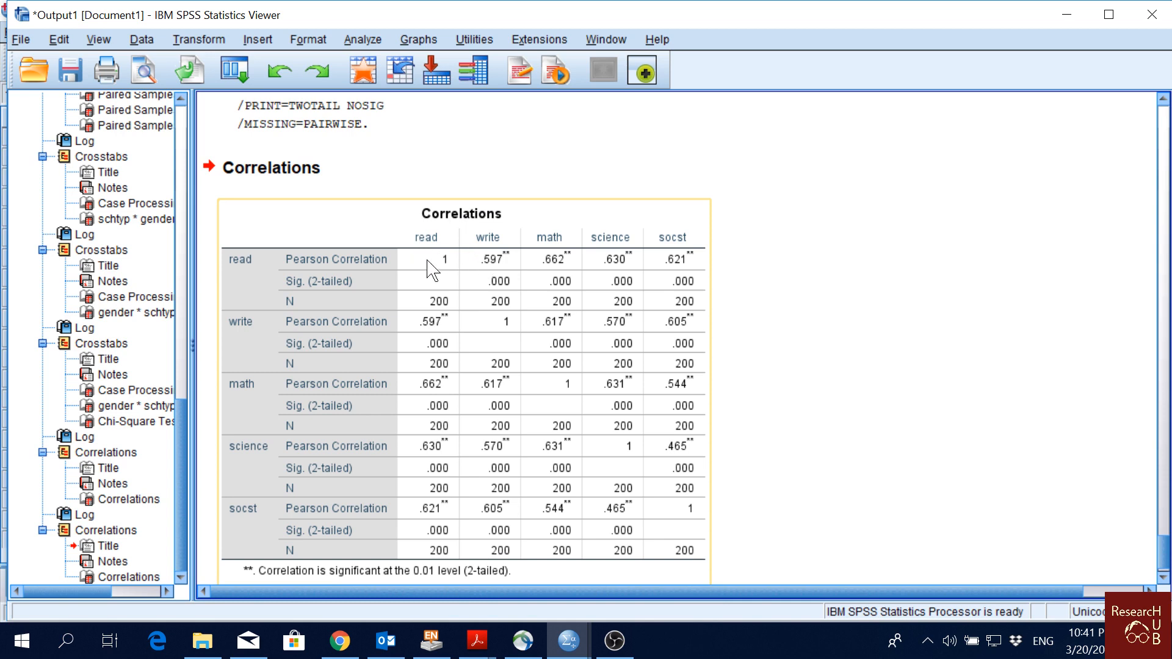
mouse_move(492, 275)
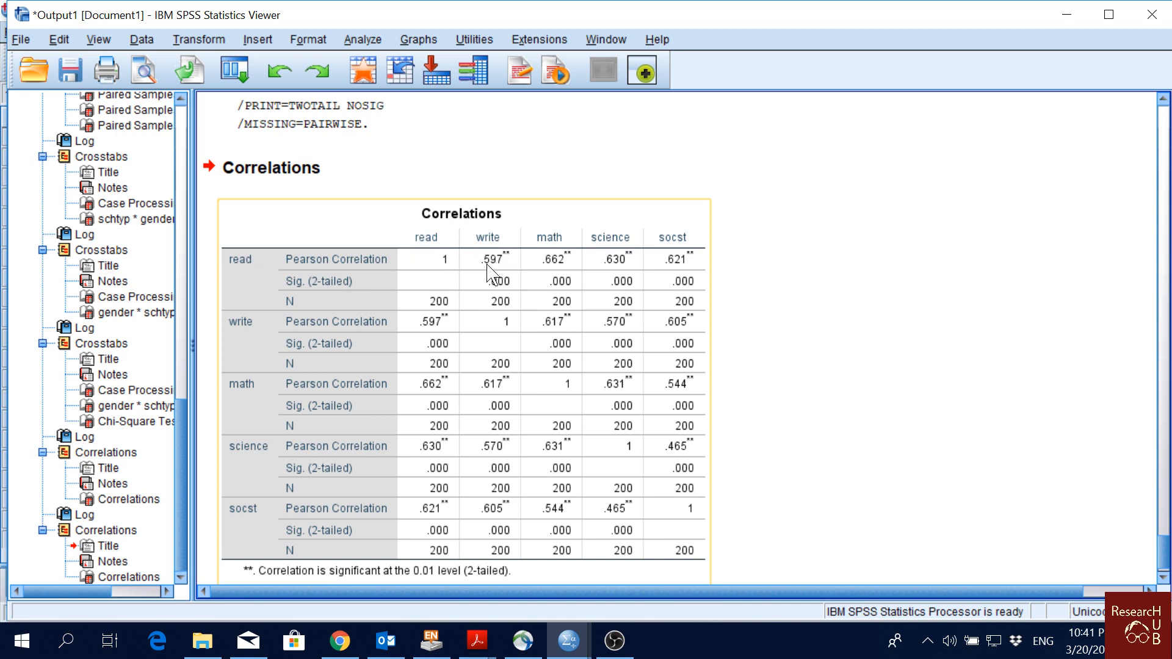
mouse_move(508, 268)
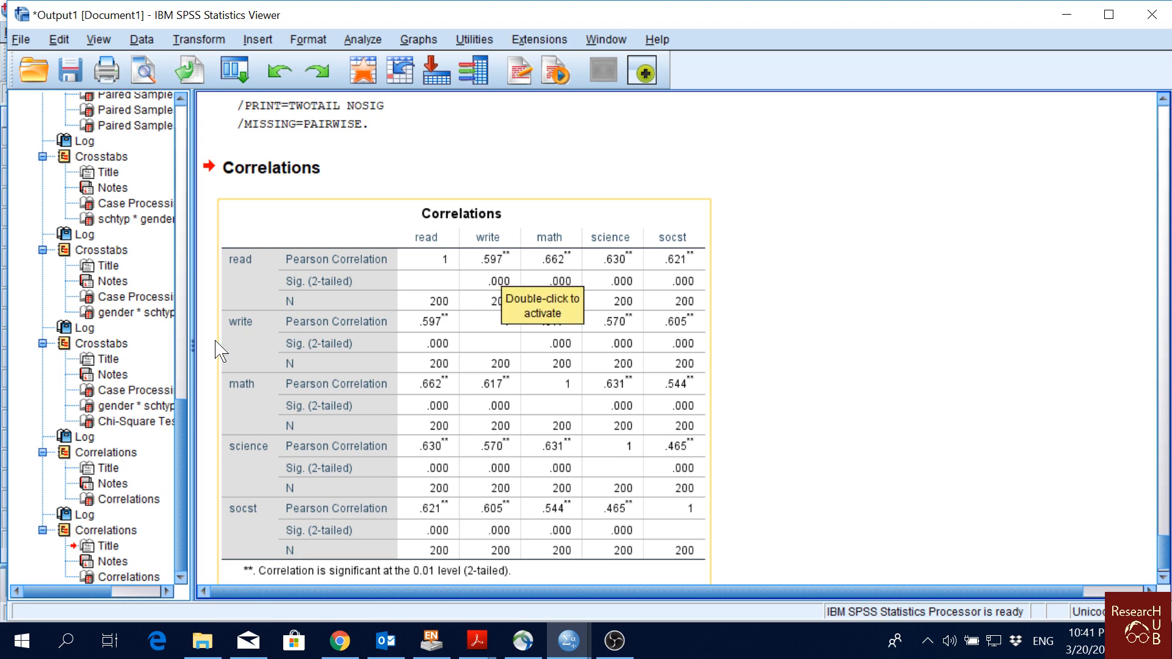
mouse_move(444, 332)
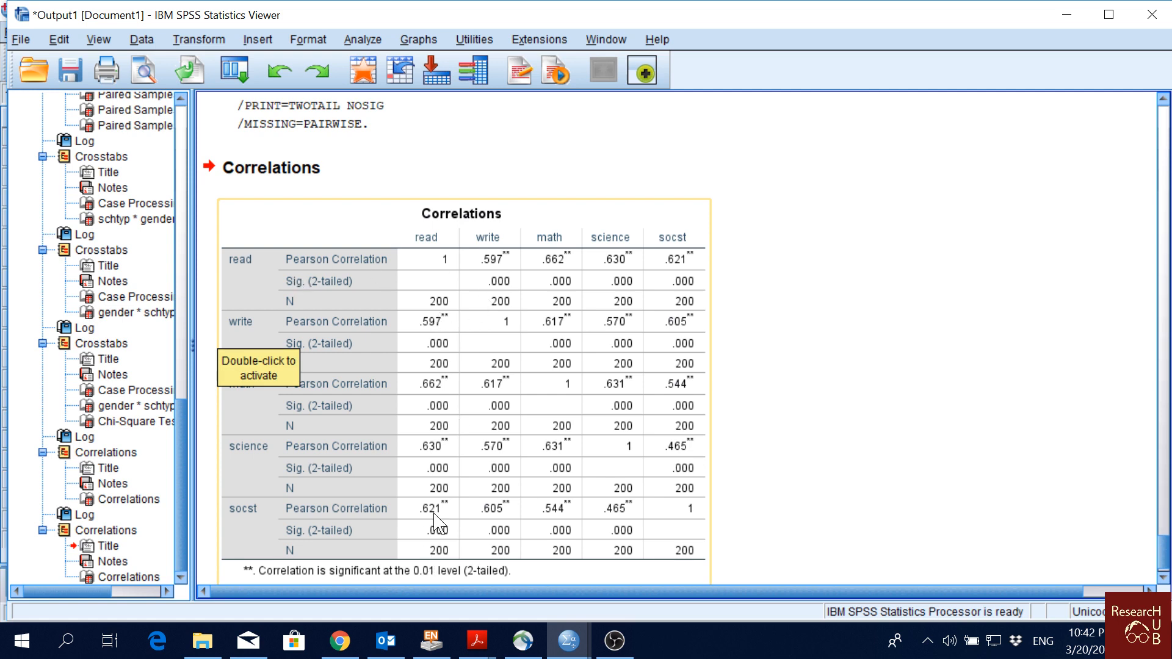
mouse_move(528, 356)
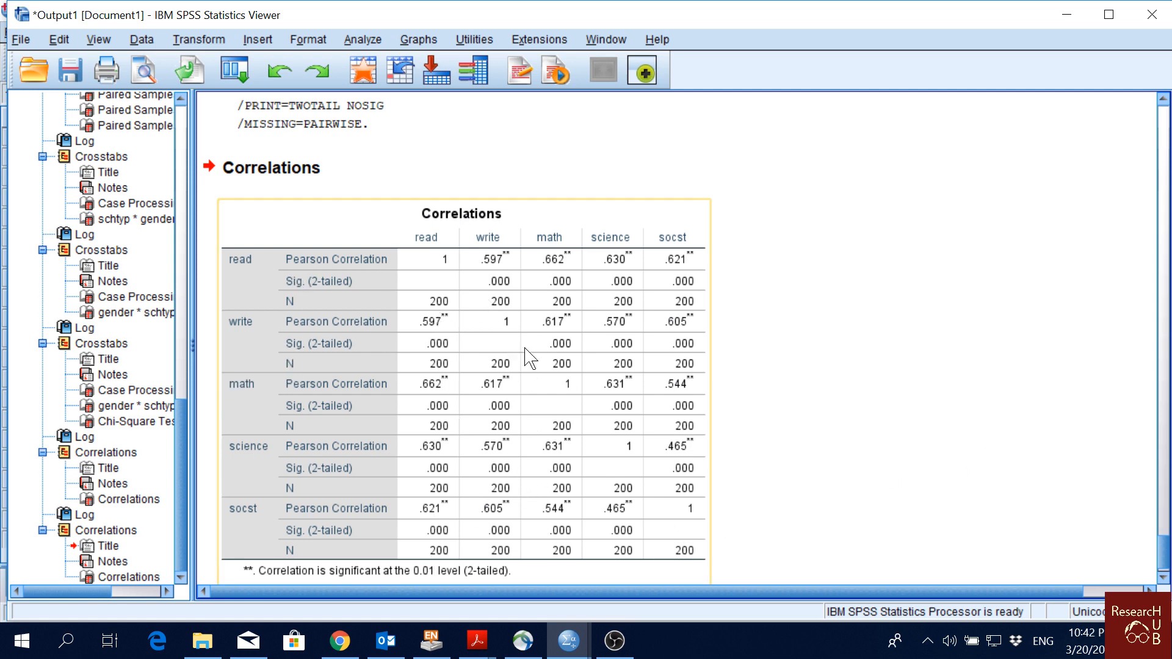
mouse_move(538, 415)
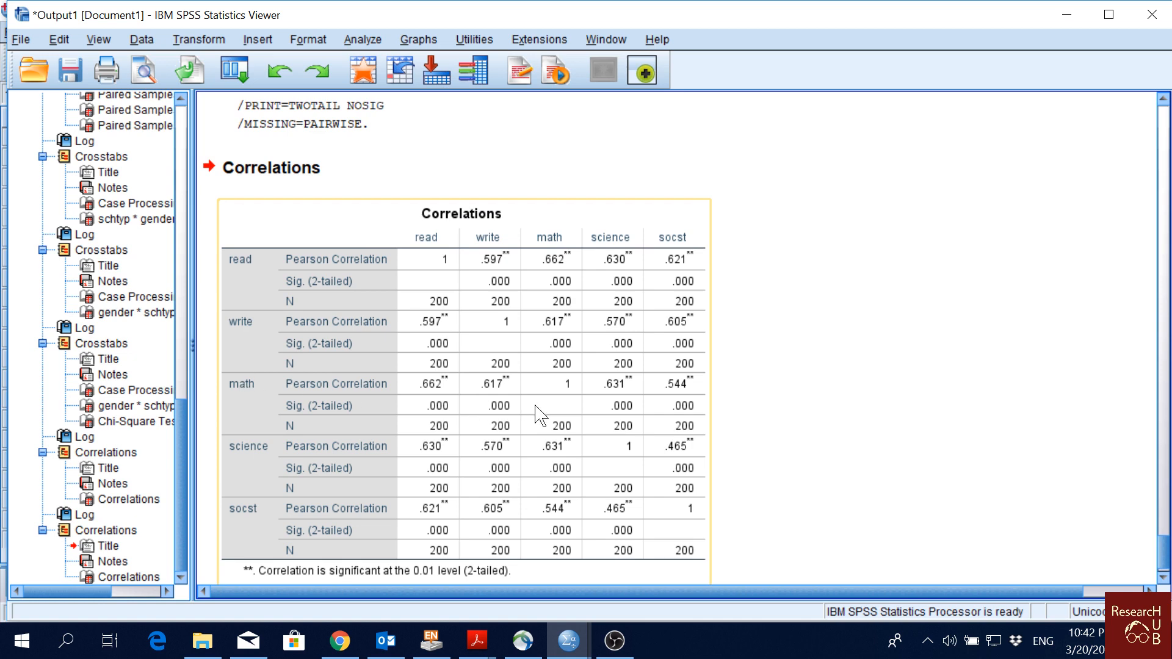
mouse_move(499, 401)
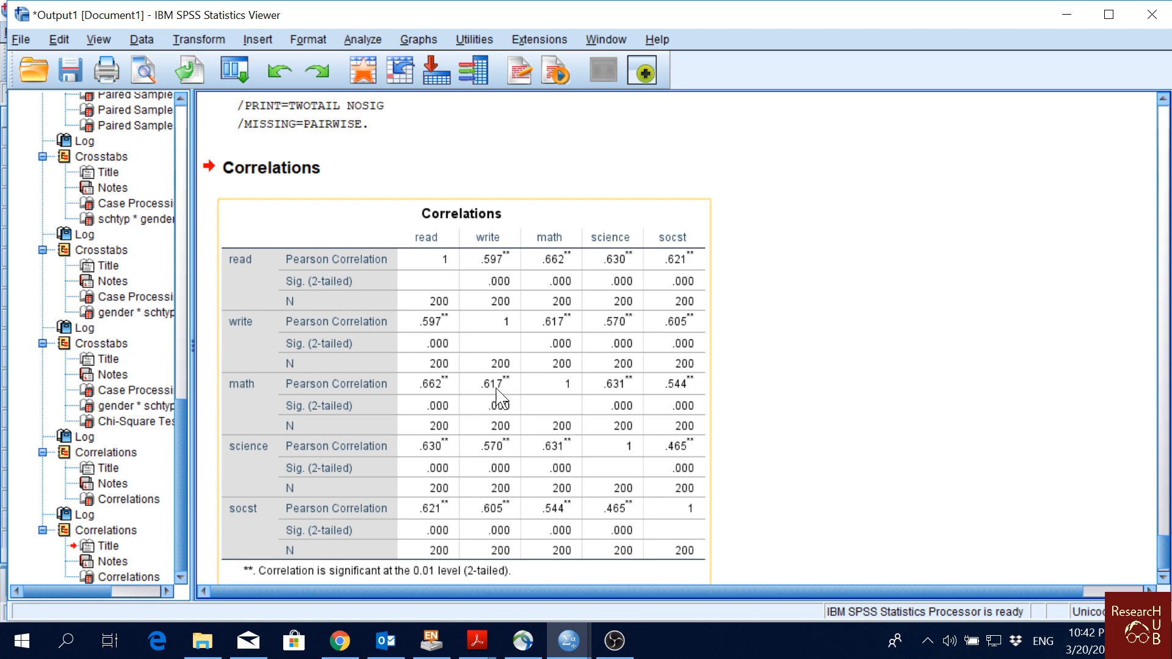
mouse_move(494, 395)
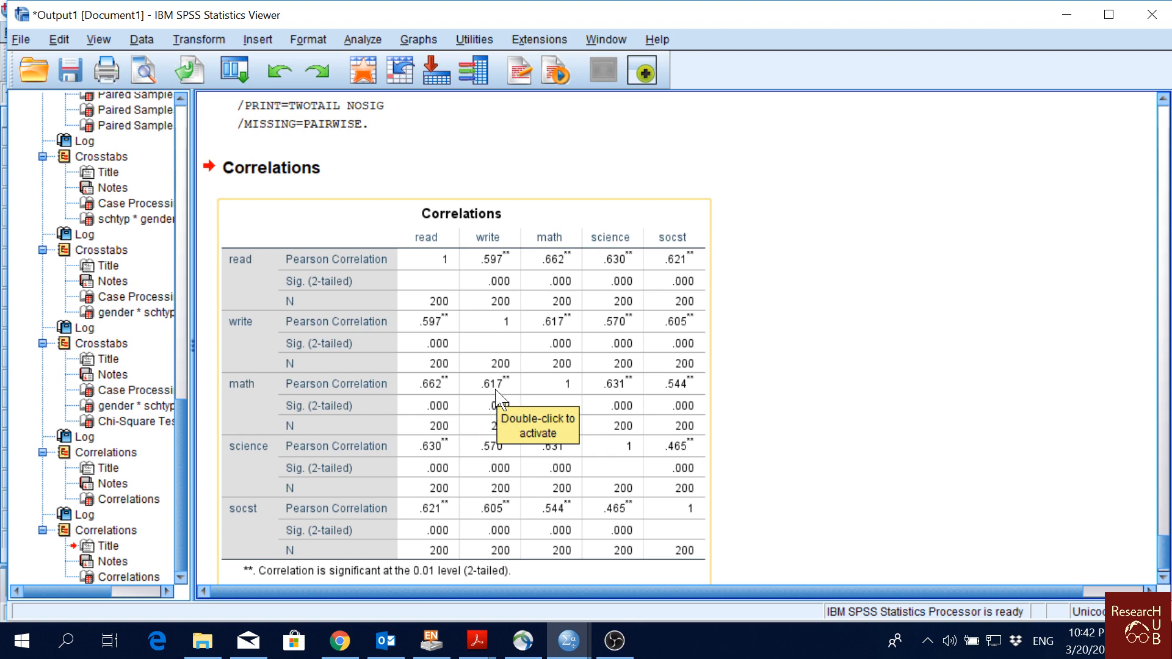
mouse_move(567, 337)
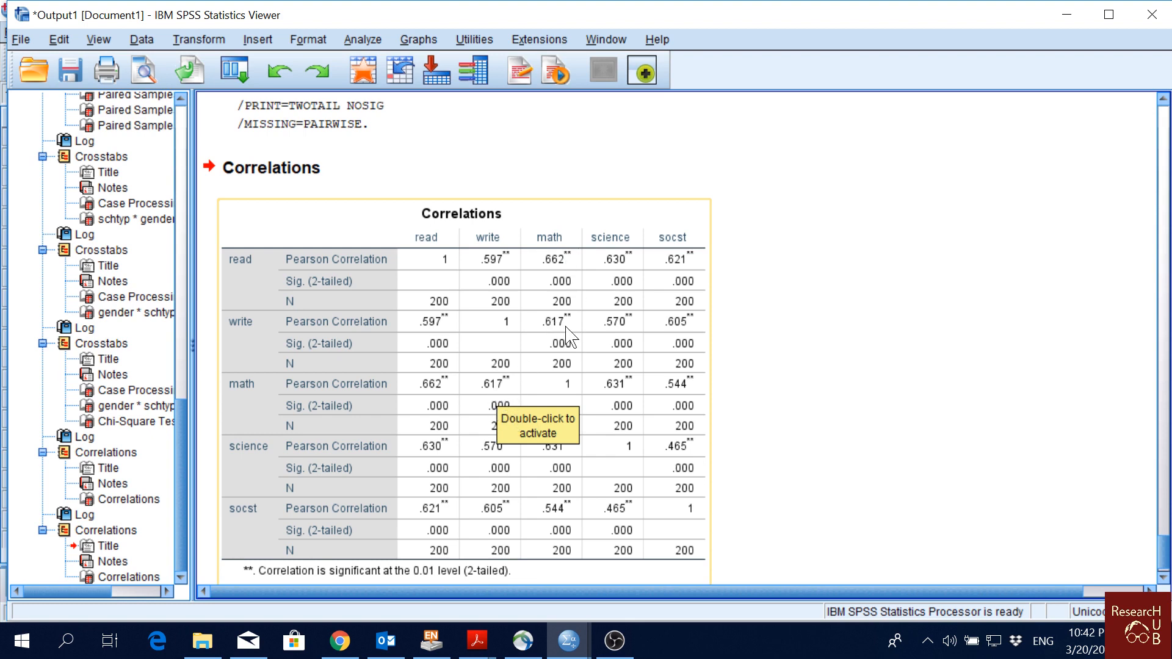